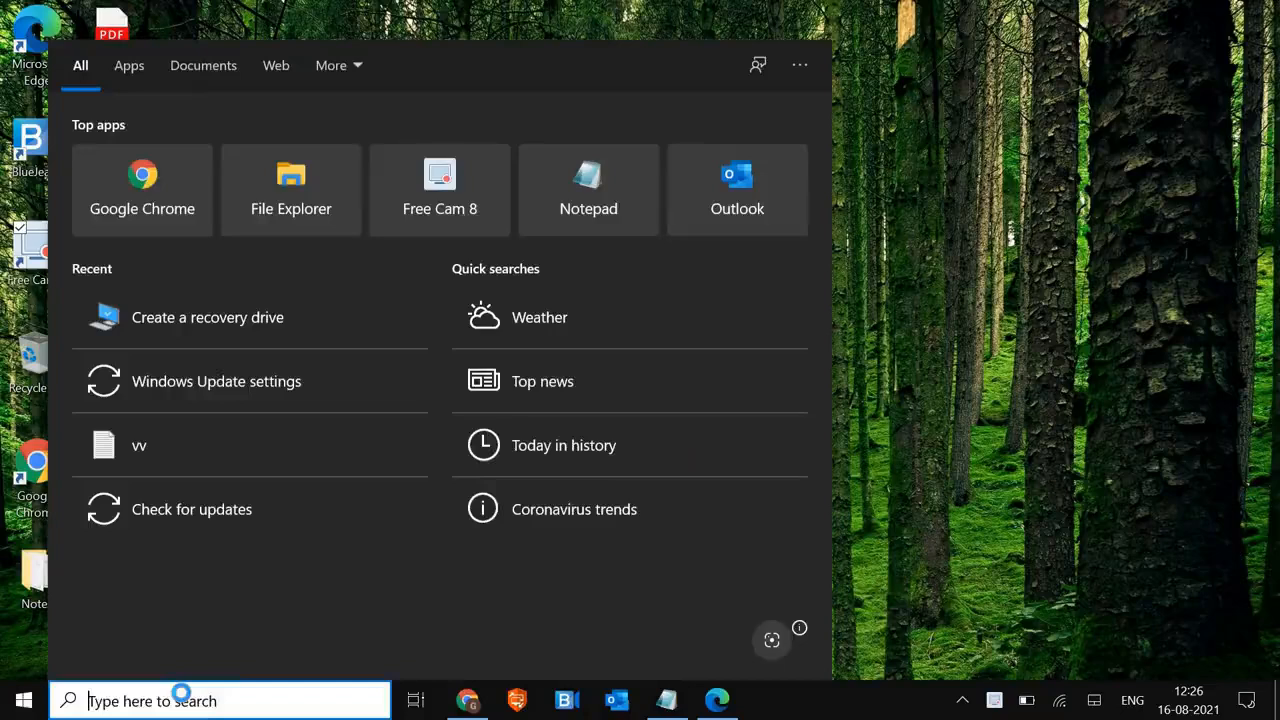
Search 'upd' and open Windows Update settings from Best match
text(upd)
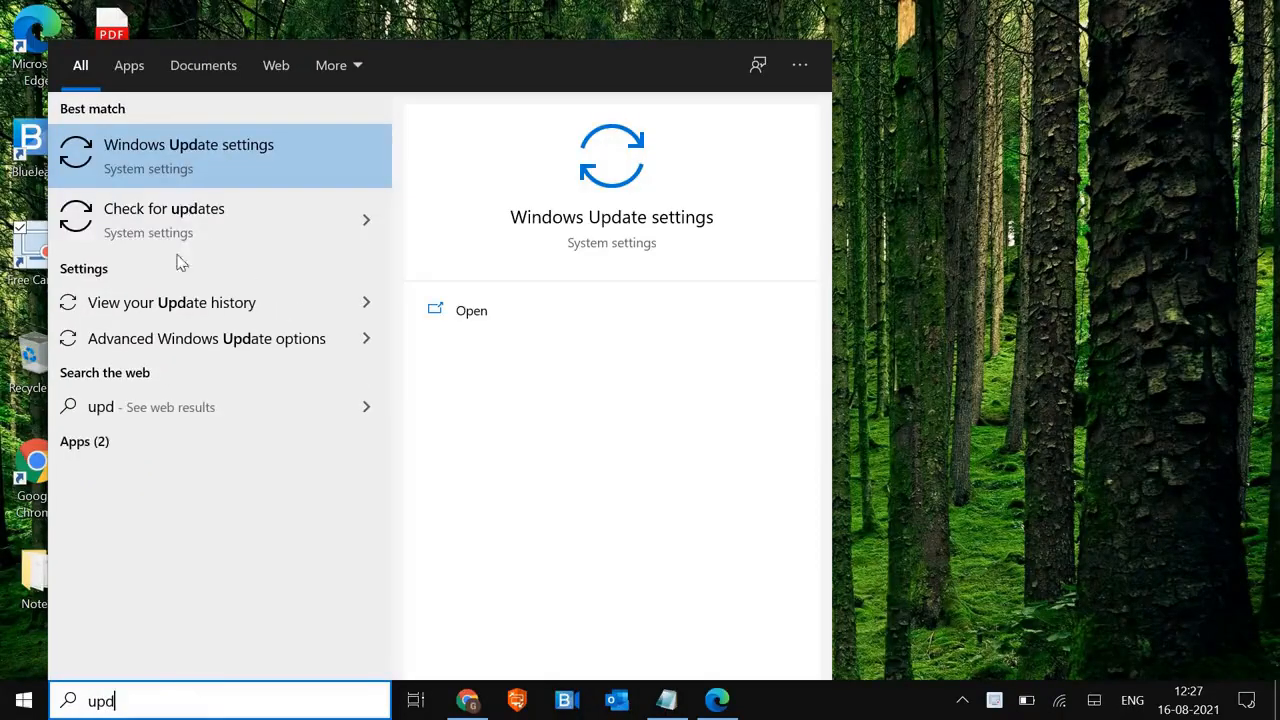
click(189, 155)
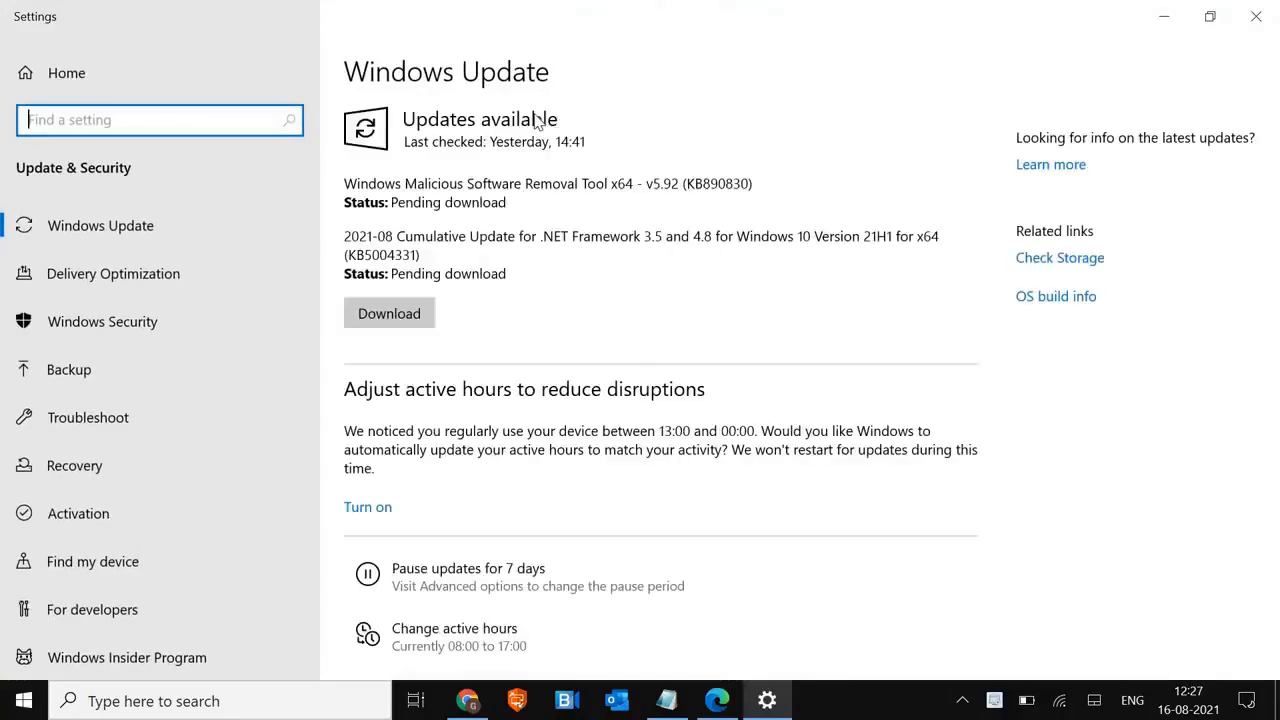
mouse_move(74, 465)
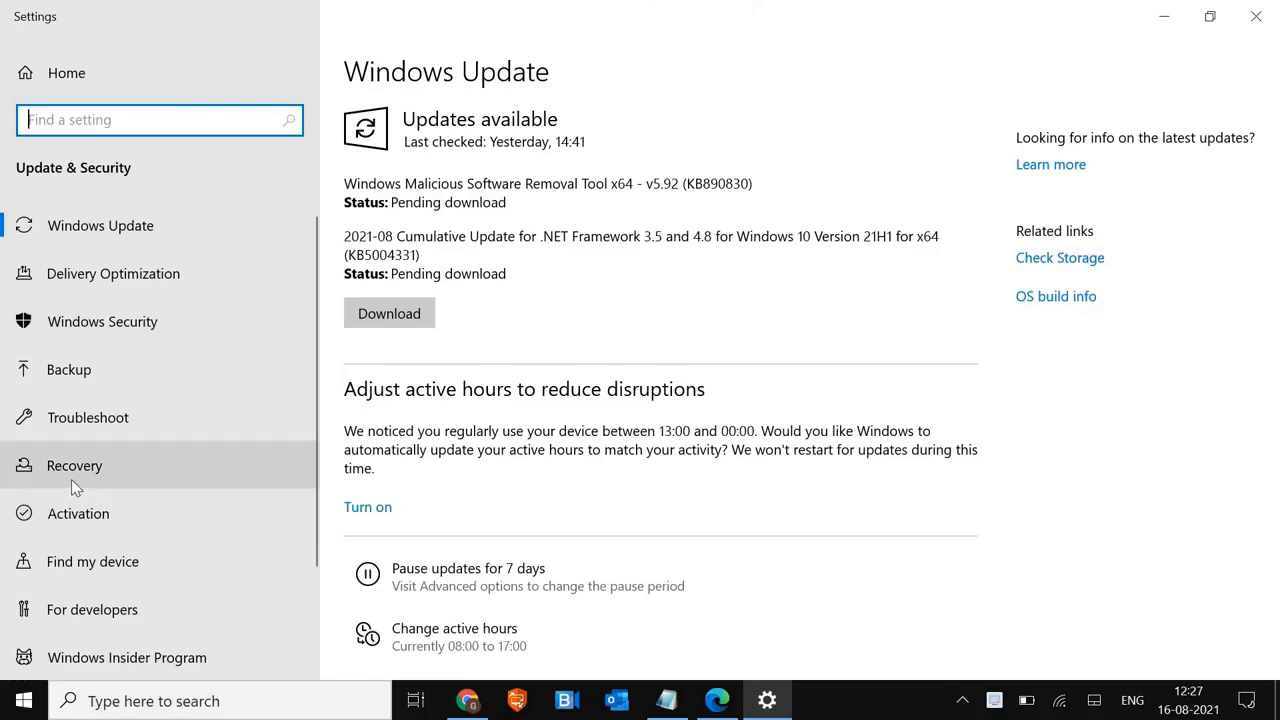
Start Reset this PC from Recovery, choose Keep my files, then cancel the reset
click(74, 465)
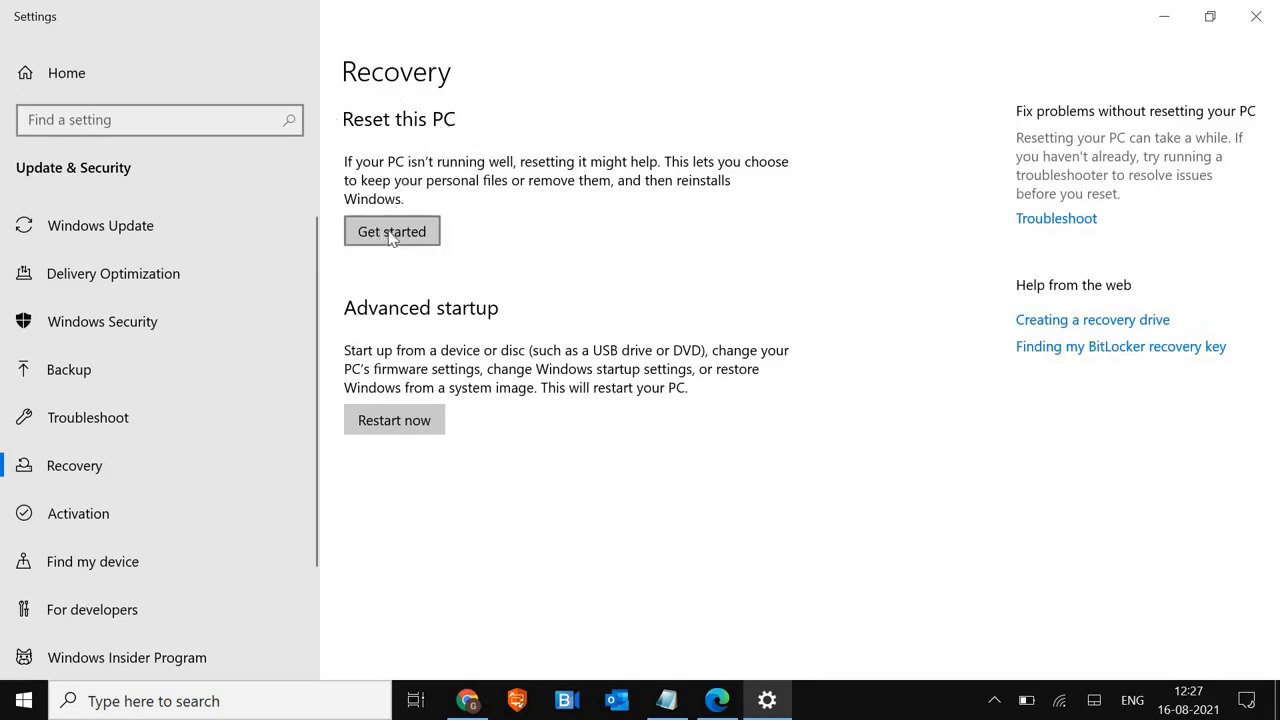
click(391, 231)
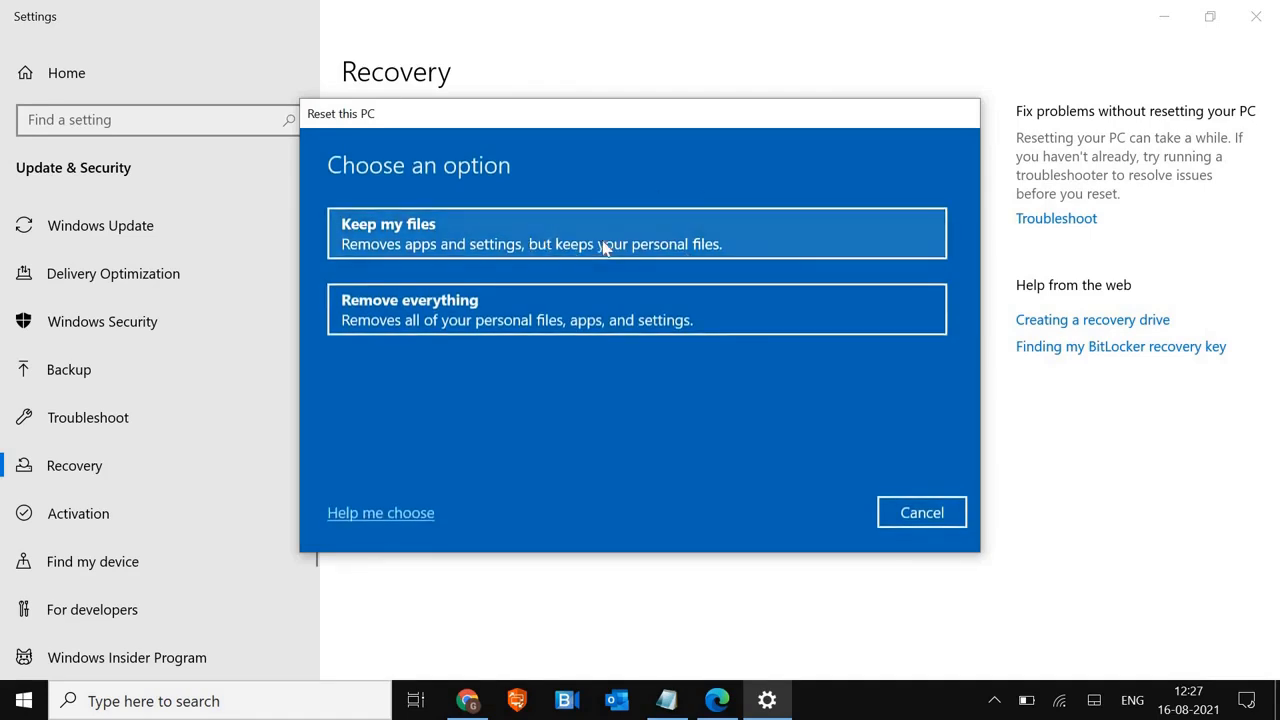
click(636, 233)
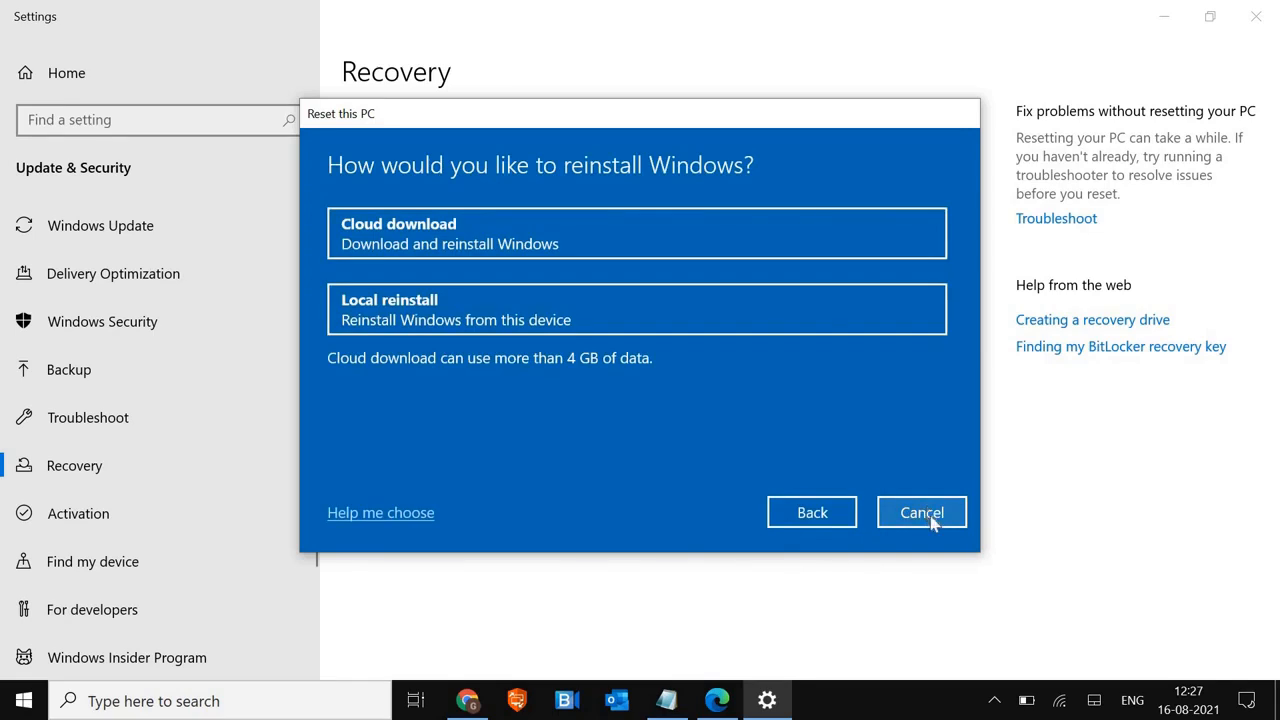
click(921, 511)
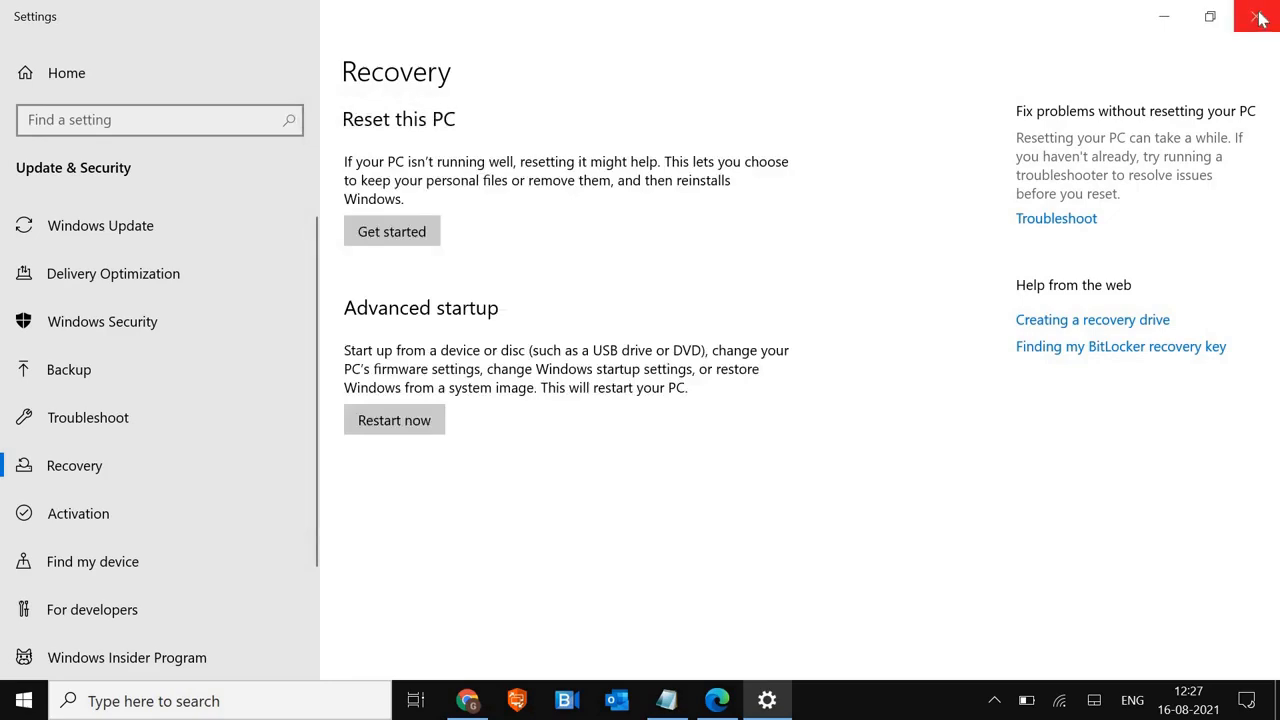
Close Settings and run Command Prompt as administrator via a 'cmd' search
click(1258, 17)
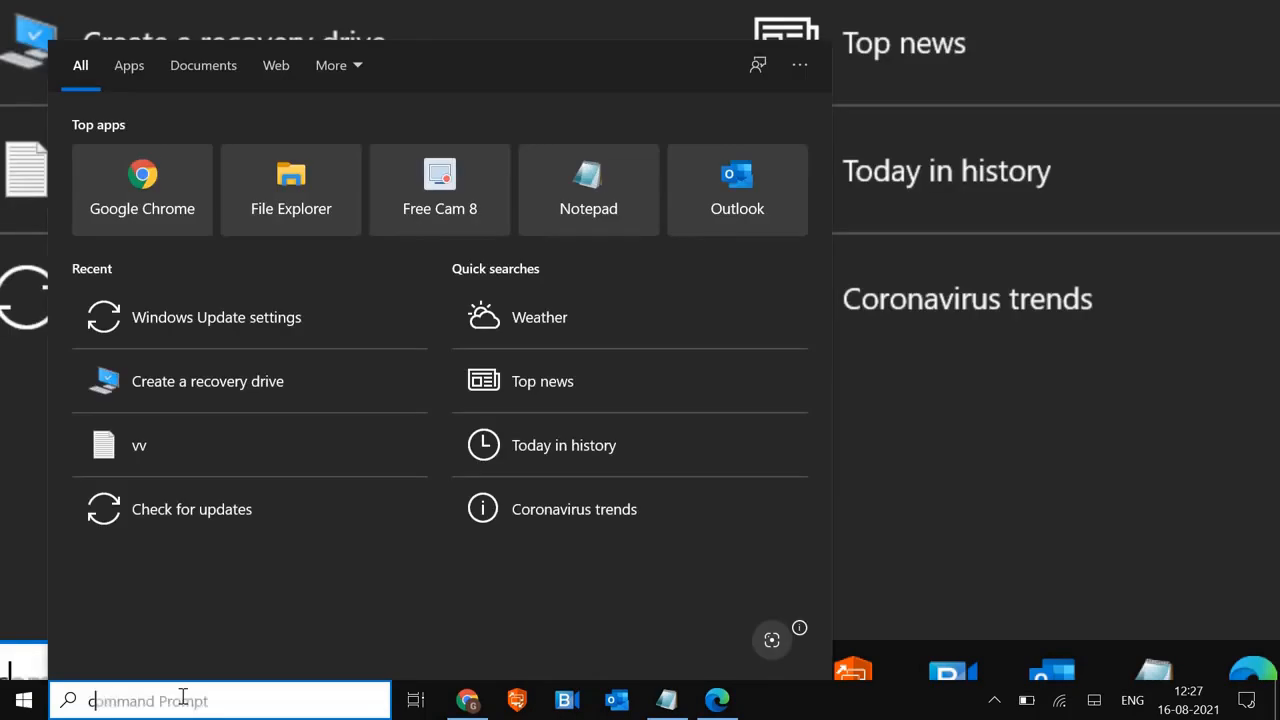
text(cmd)
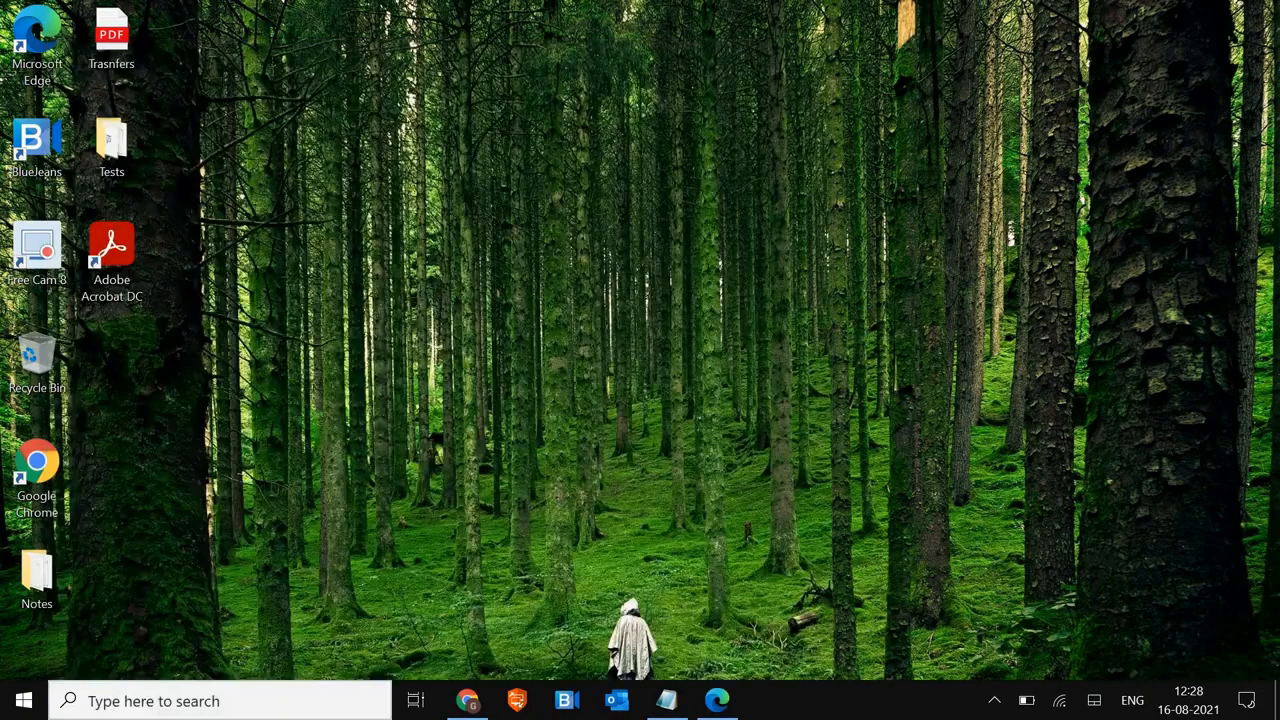
click(765, 700)
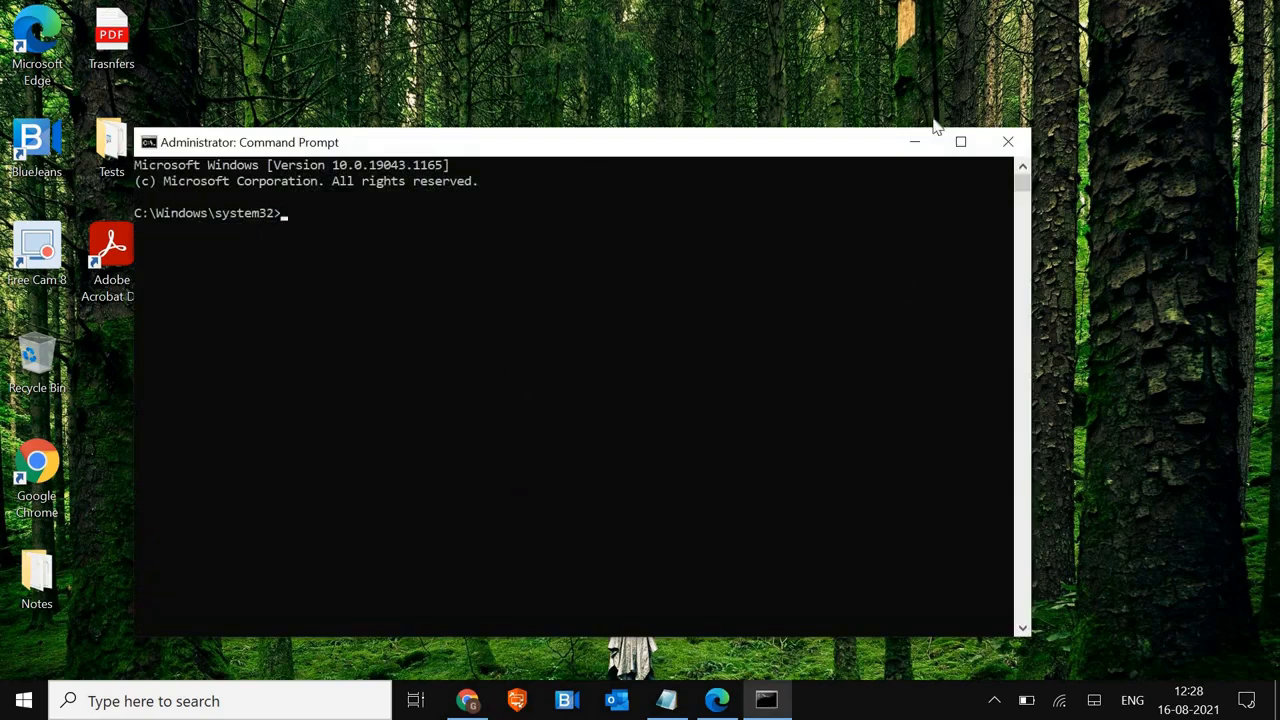
mouse_move(478, 348)
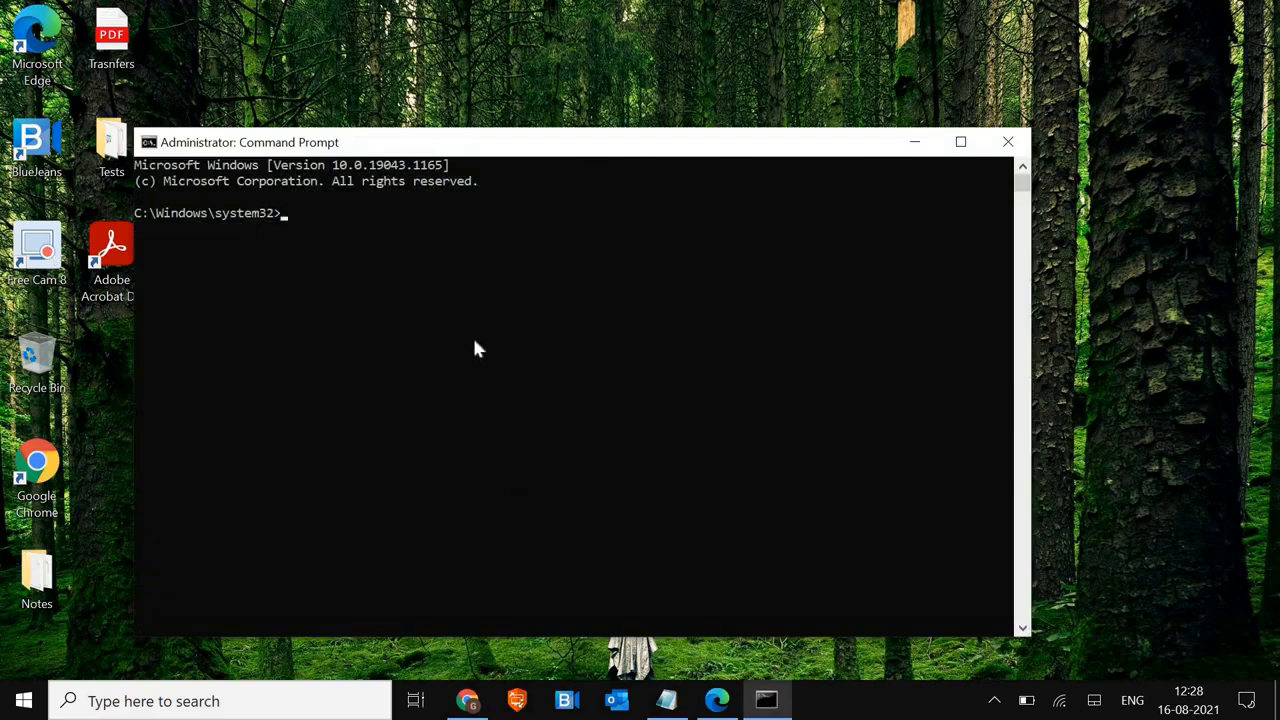
mouse_move(527, 325)
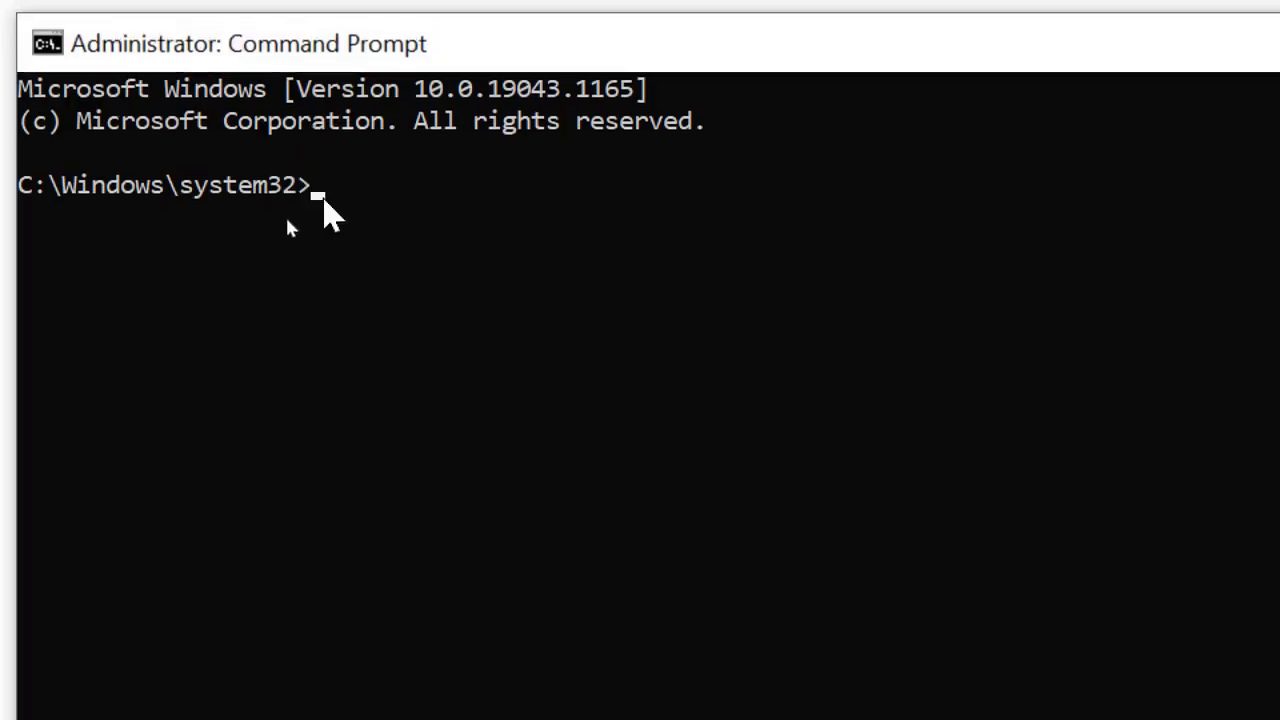
Run 'reagentc/enable' in the admin Command Prompt
text(reagentc/enable)
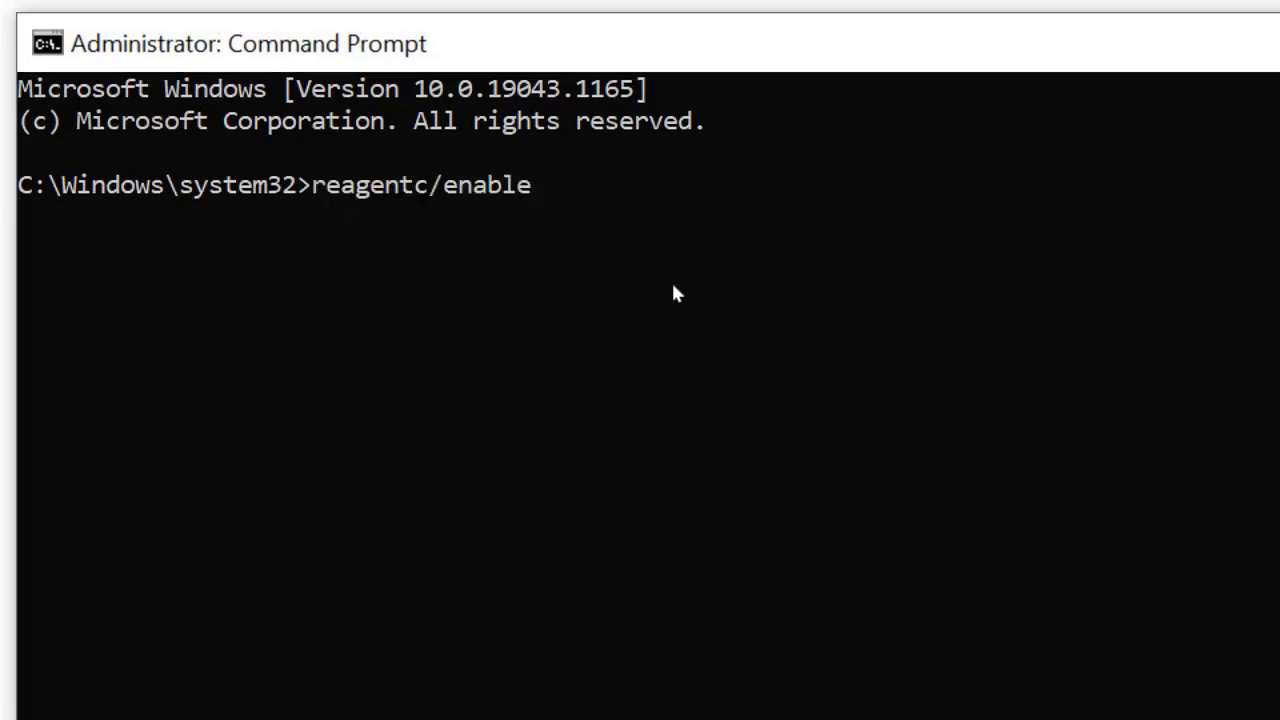
key(Enter)
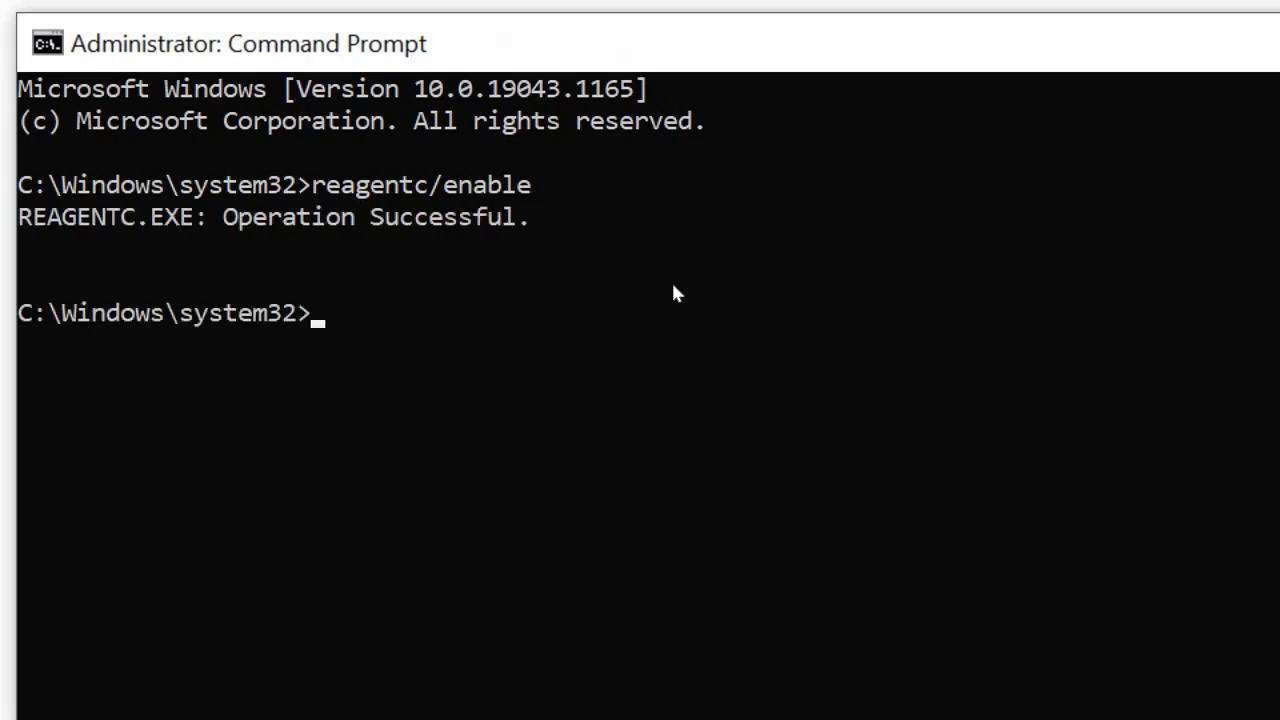
mouse_move(1103, 347)
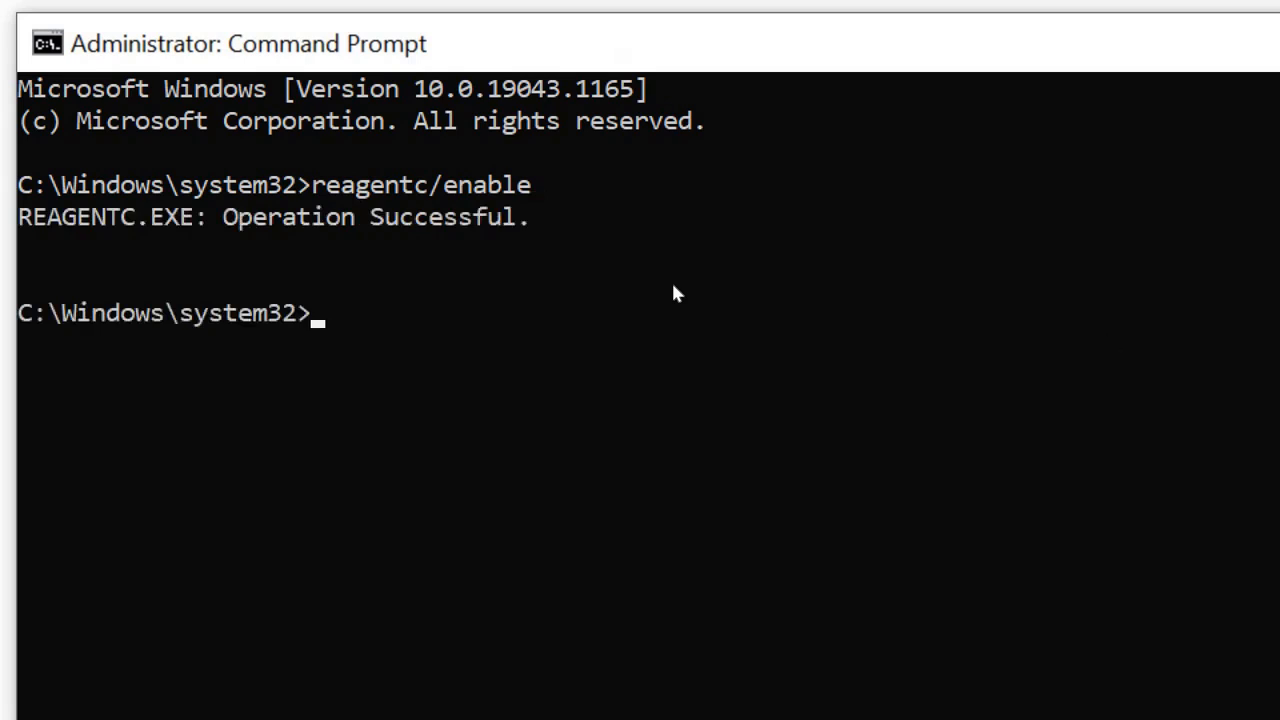
mouse_move(1105, 350)
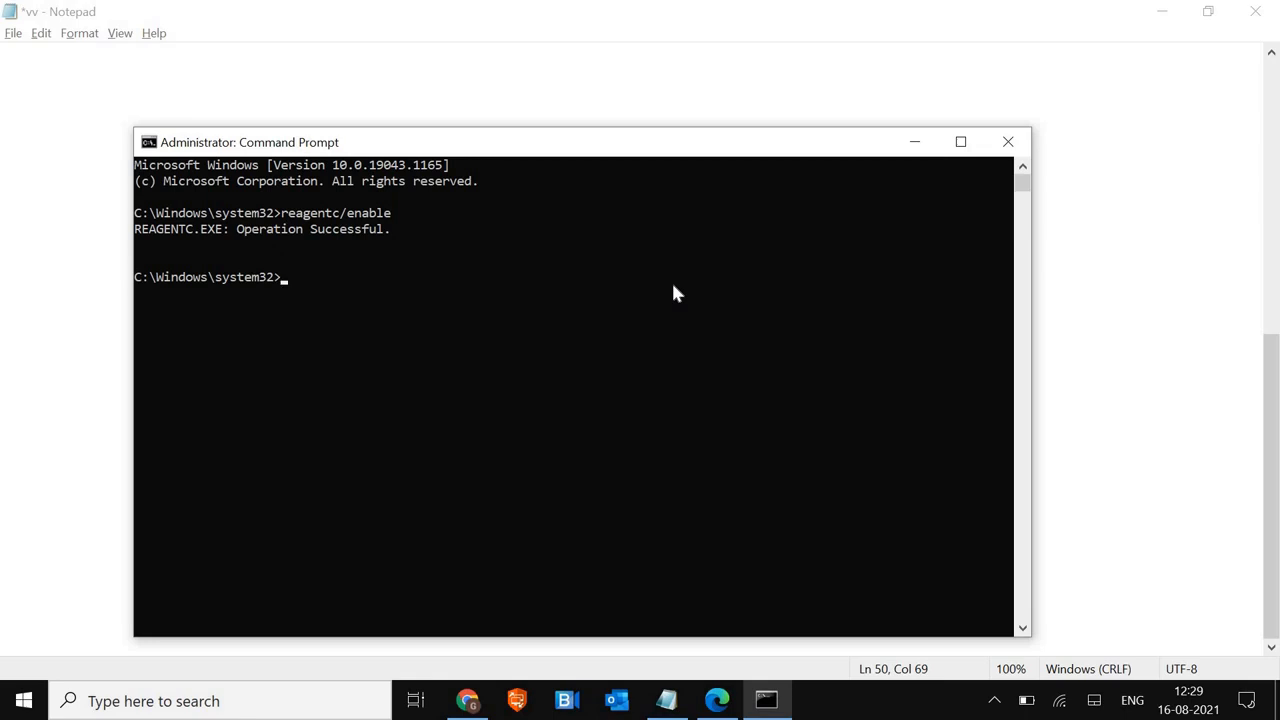
mouse_move(905, 225)
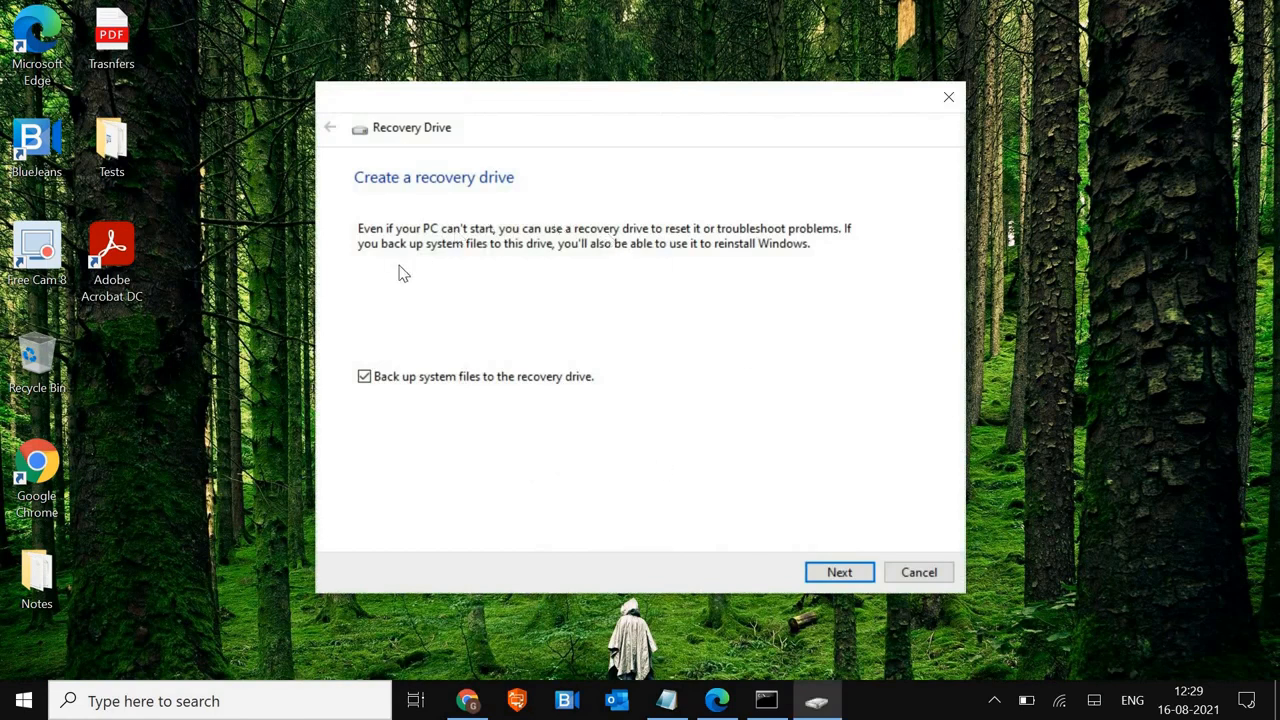
mouse_move(640, 398)
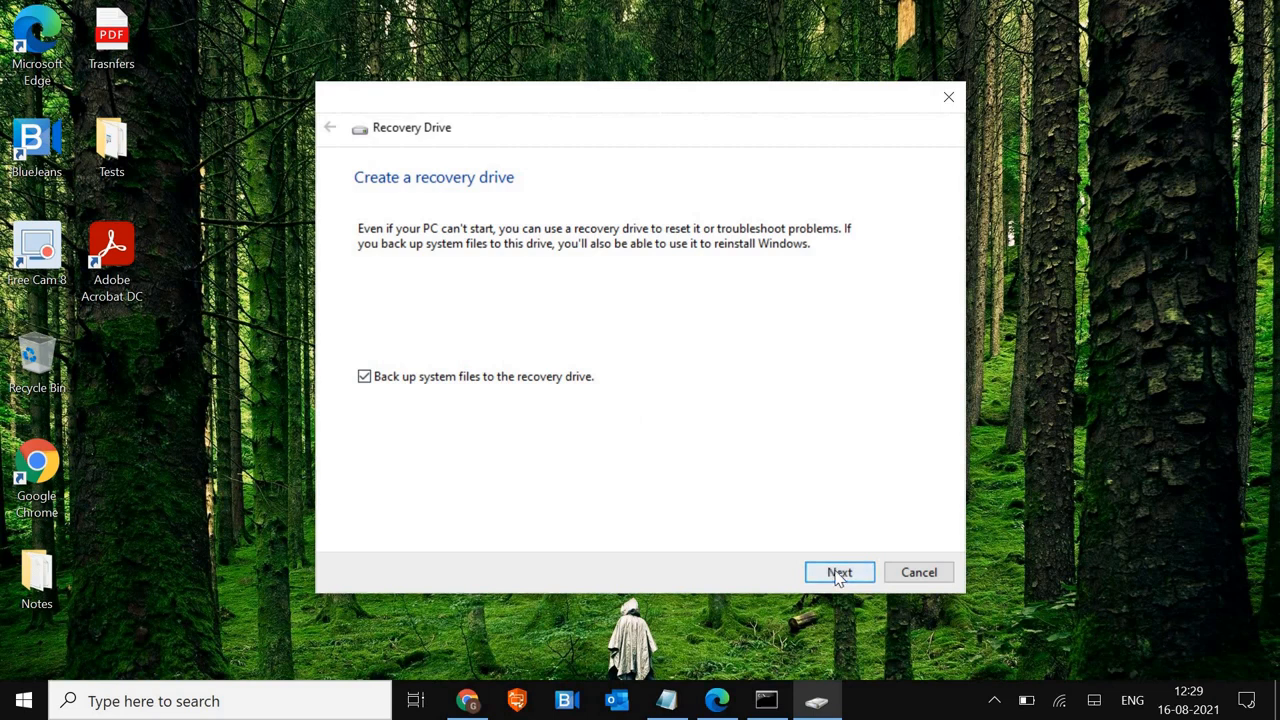
Keep 'Back up system files' checked and advance the recovery drive wizard
click(839, 571)
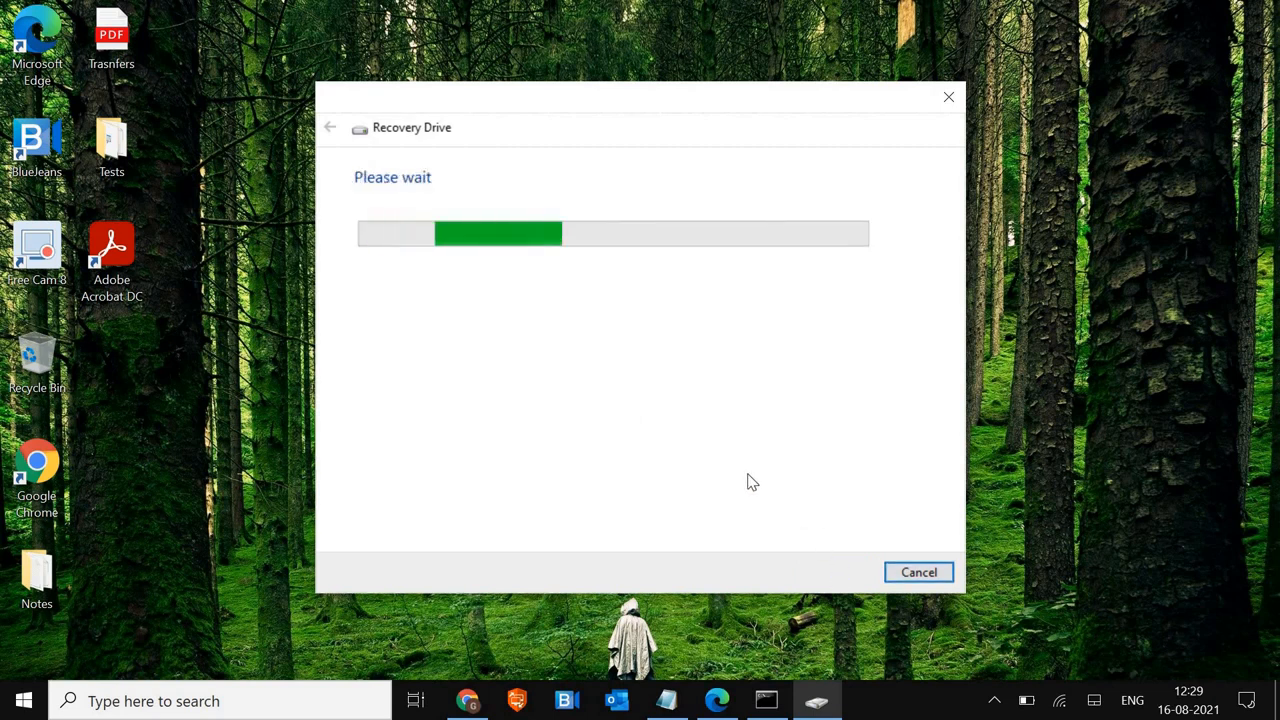